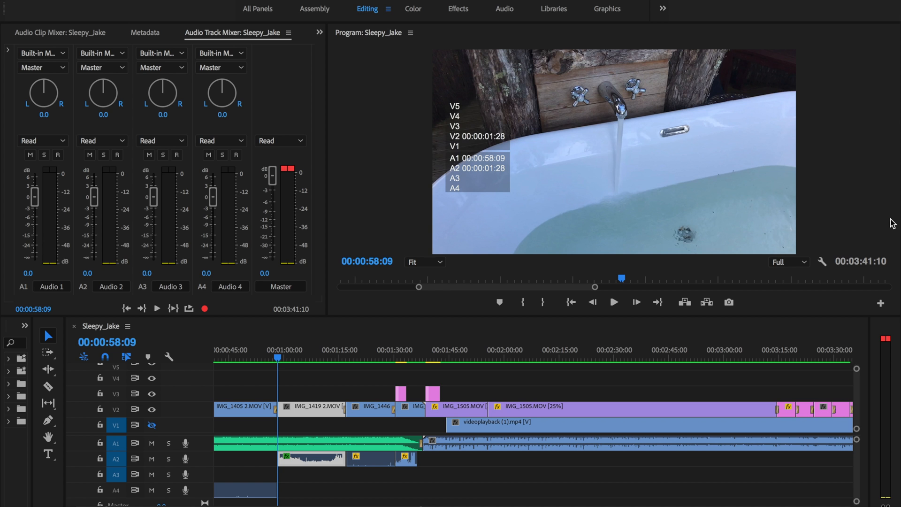
pyautogui.moveTo(622, 310)
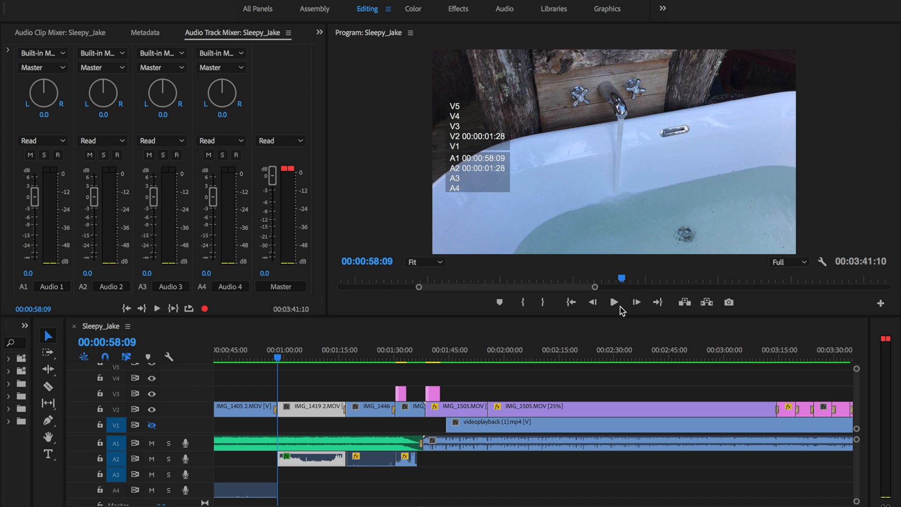
pyautogui.moveTo(613, 301)
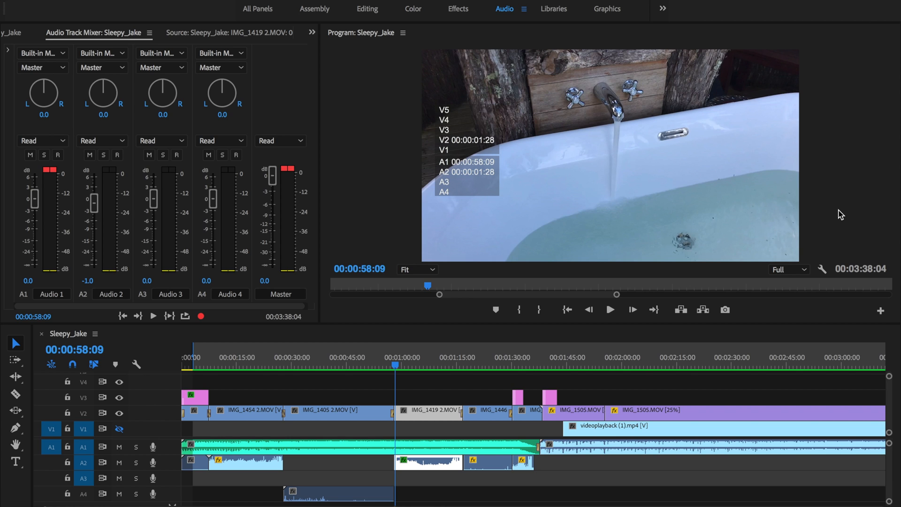
pyautogui.moveTo(539, 297)
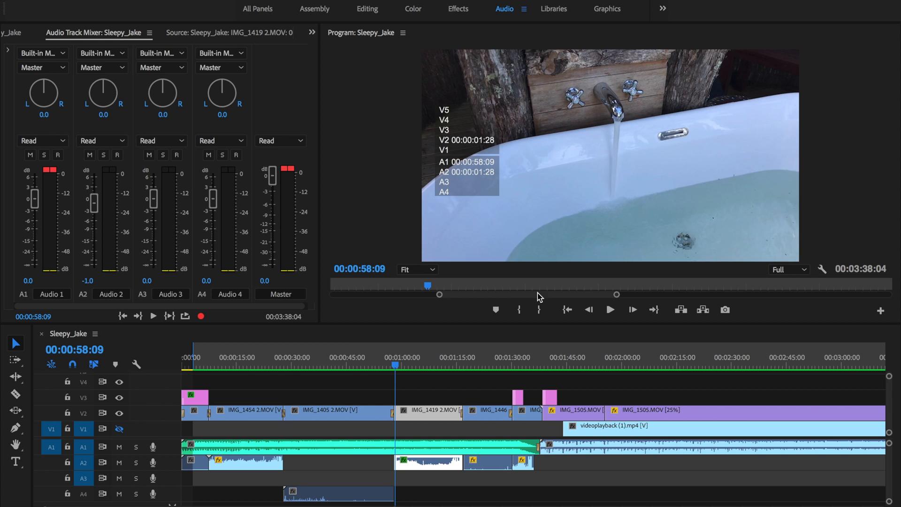
pyautogui.moveTo(198, 472)
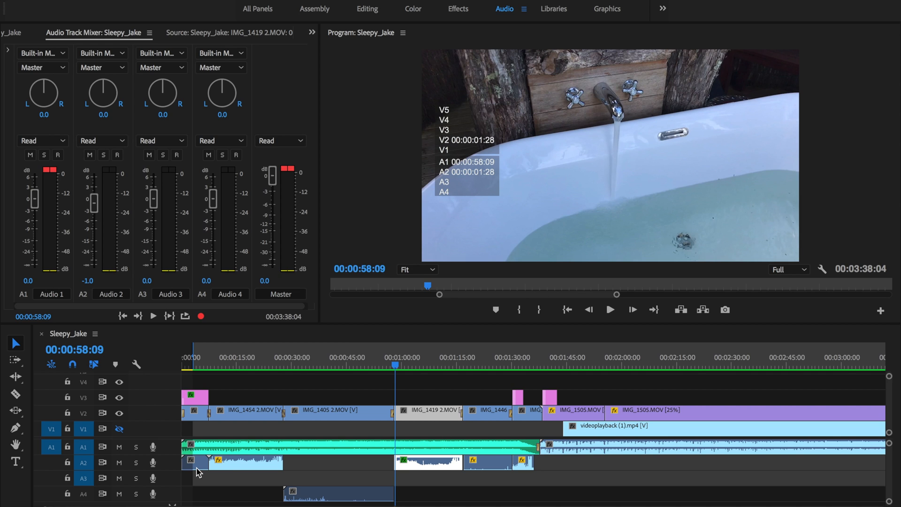
pyautogui.moveTo(225, 447)
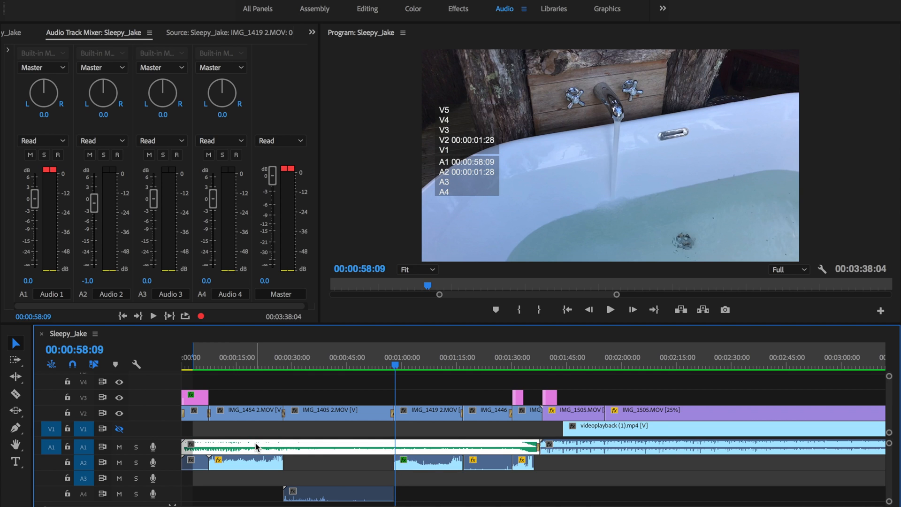
pyautogui.moveTo(96, 350)
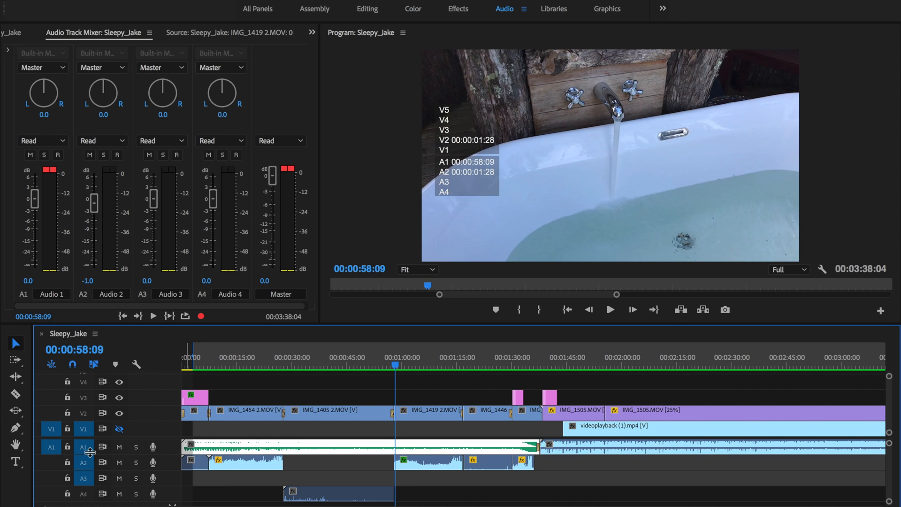
pyautogui.moveTo(84, 449)
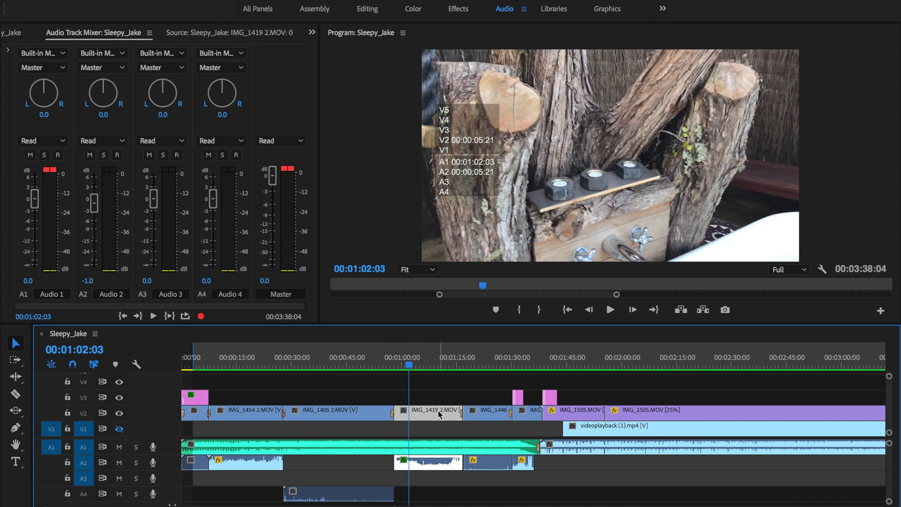
pyautogui.moveTo(449, 419)
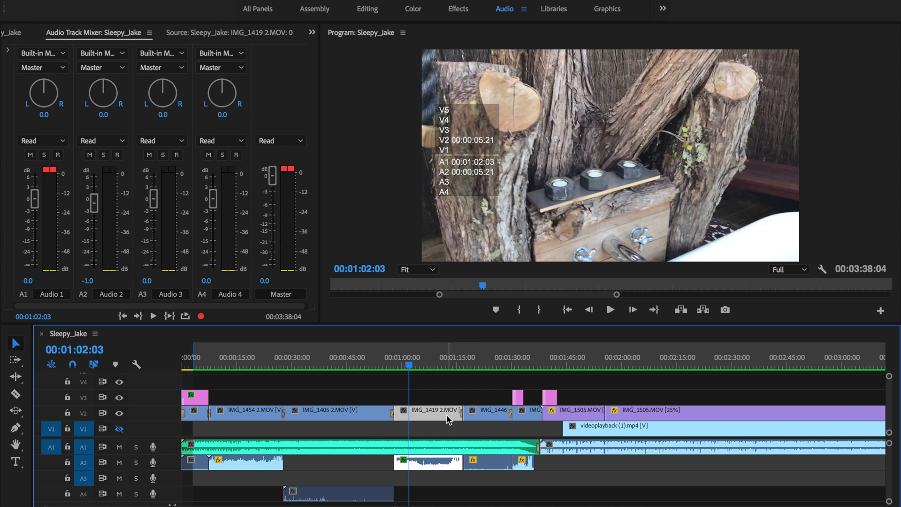
pyautogui.moveTo(431, 467)
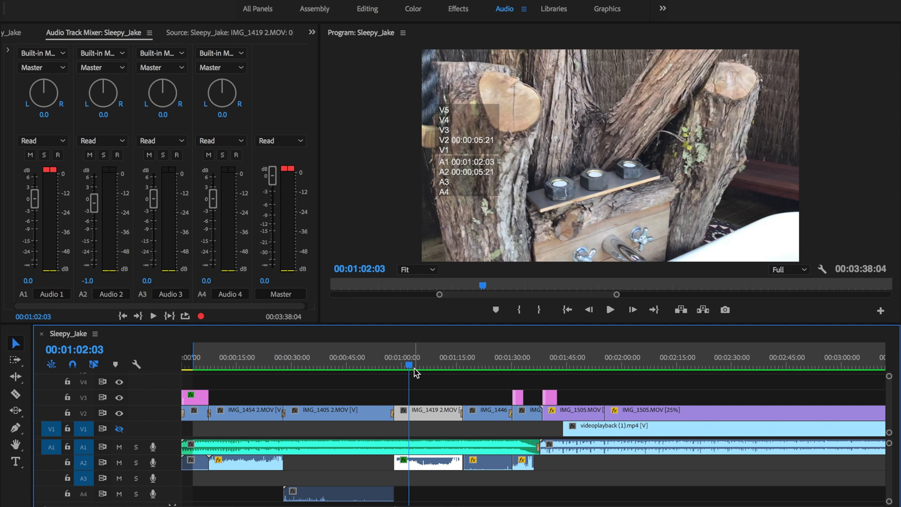
# Step: Select the audio clip on track A2 near 00:01:02:03
pyautogui.click(393, 366)
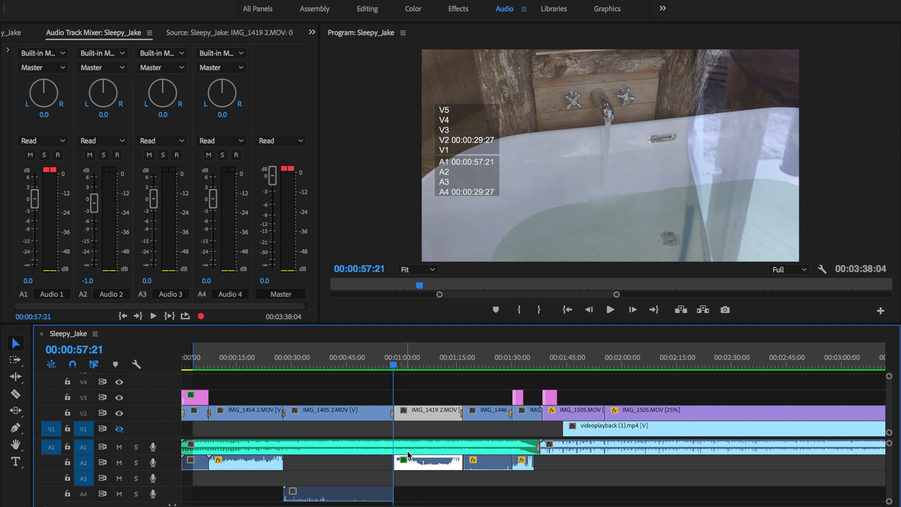
pyautogui.moveTo(85, 466)
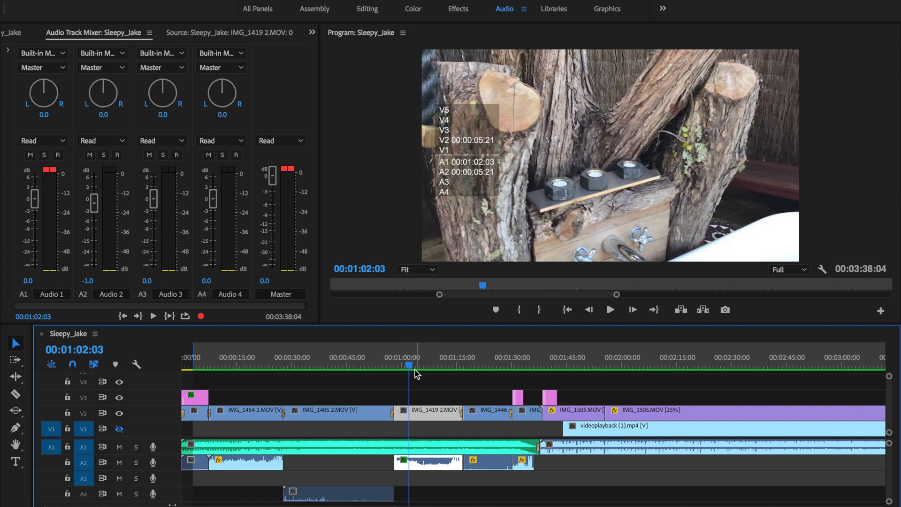
# Step: Set the A2 clip's Audio Gain to an absolute -10 dB and reselect the clip
pyautogui.rightClick(414, 408)
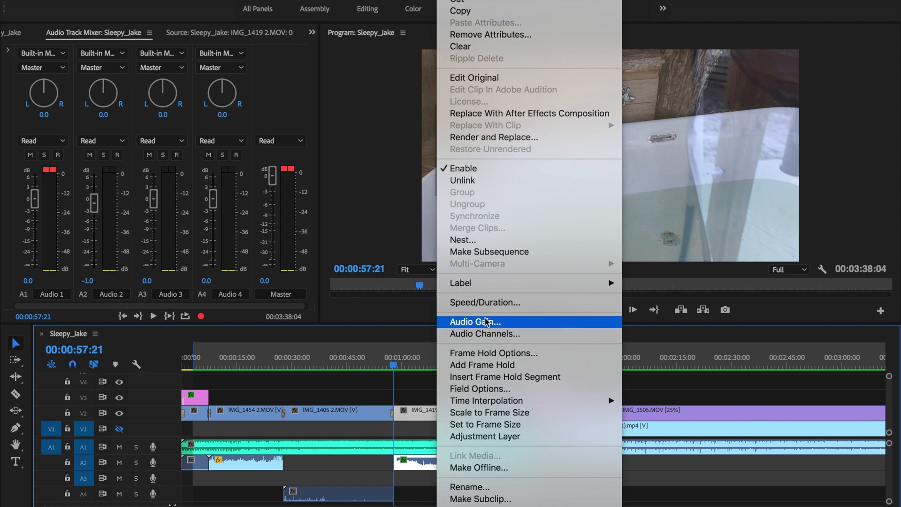
pyautogui.moveTo(515, 327)
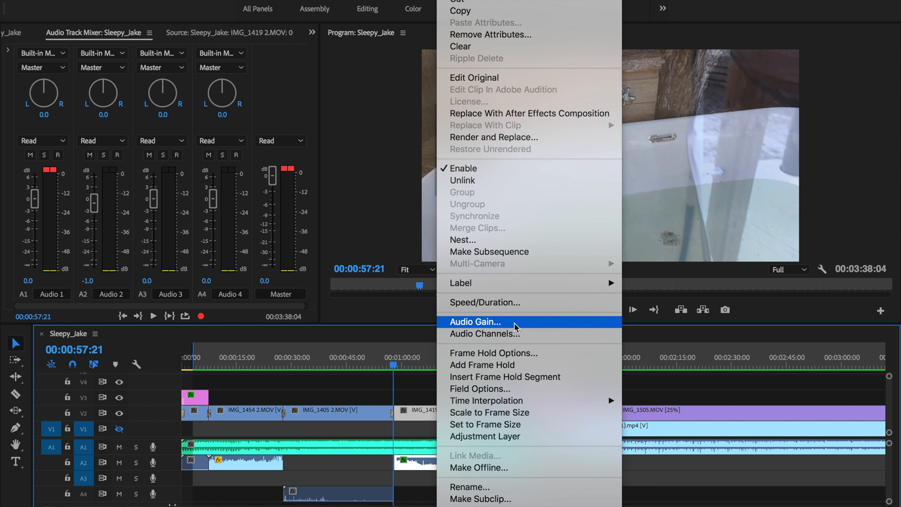
pyautogui.click(475, 321)
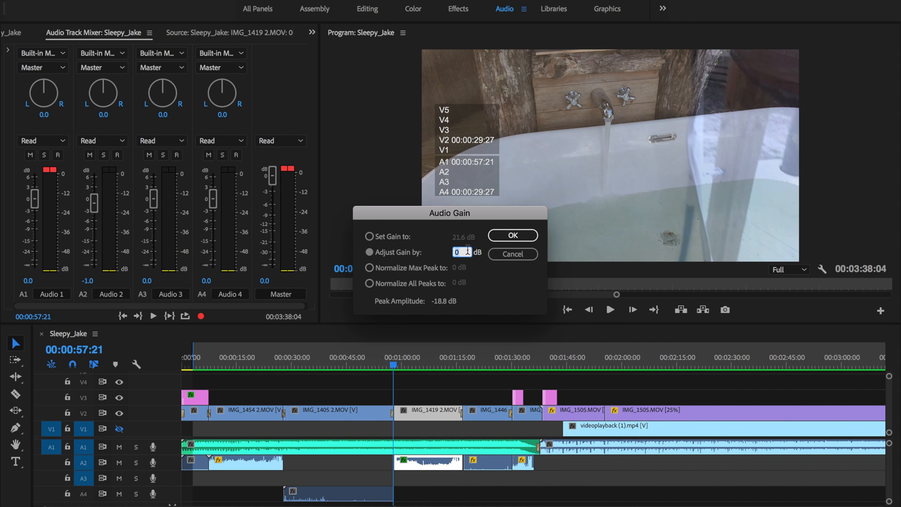
pyautogui.click(369, 237)
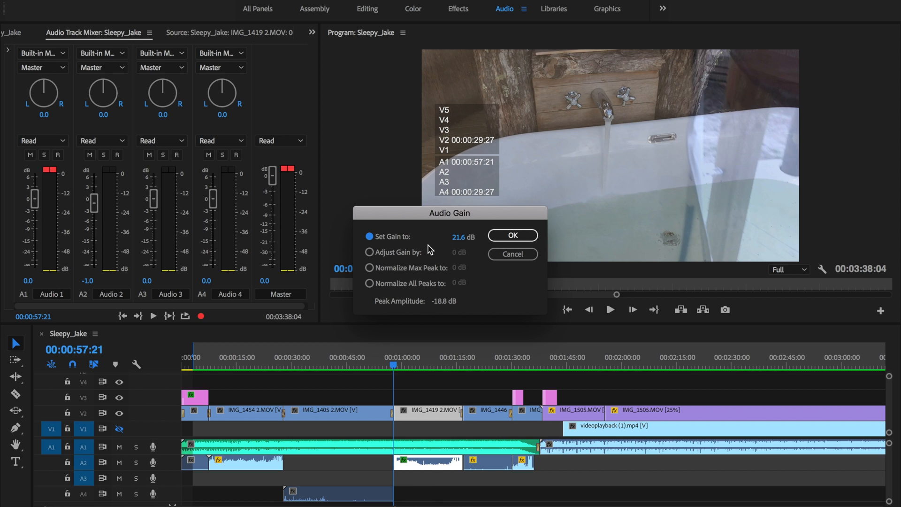
pyautogui.moveTo(471, 248)
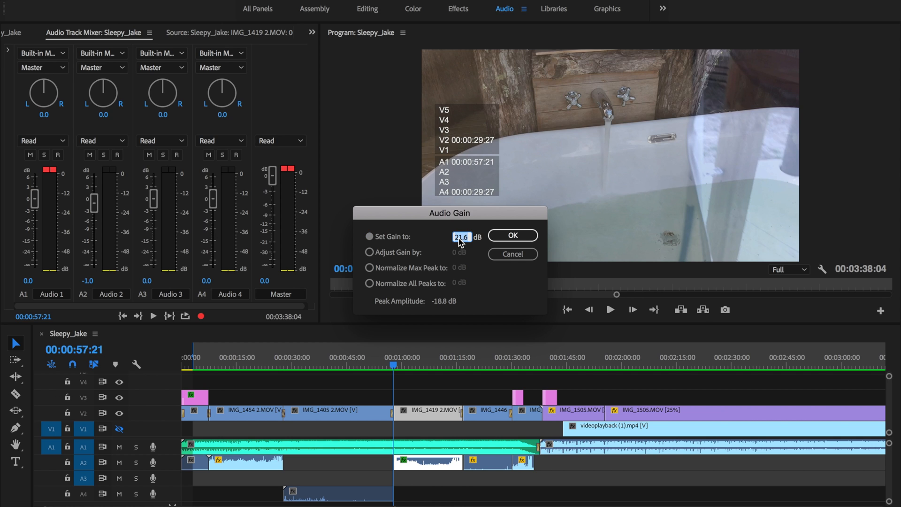
pyautogui.write('-10')
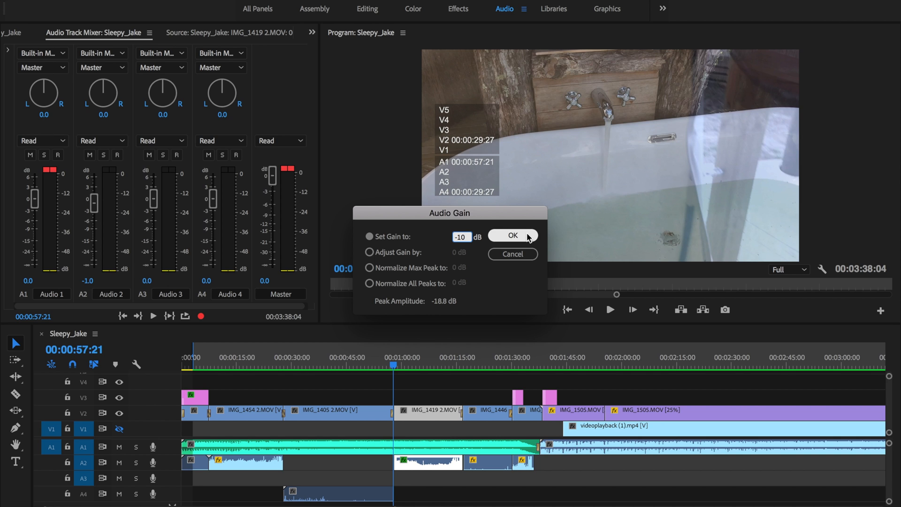
pyautogui.click(510, 235)
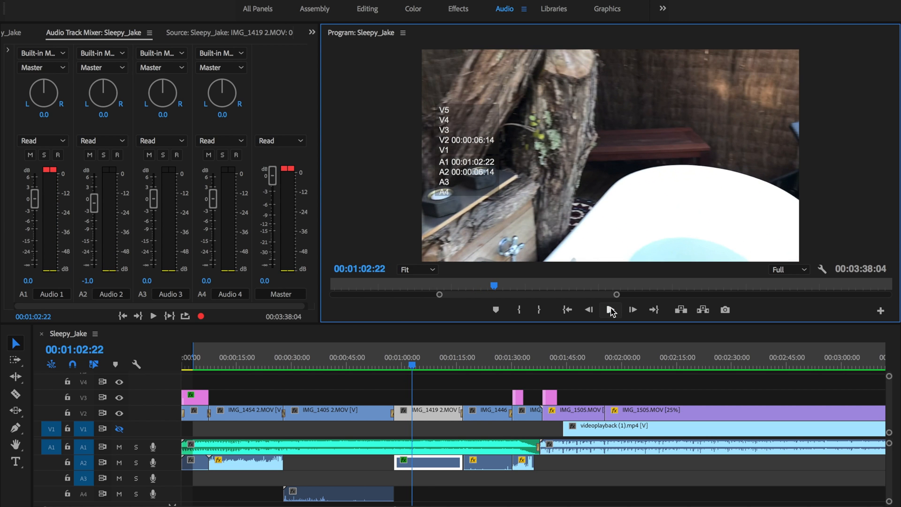
pyautogui.click(610, 309)
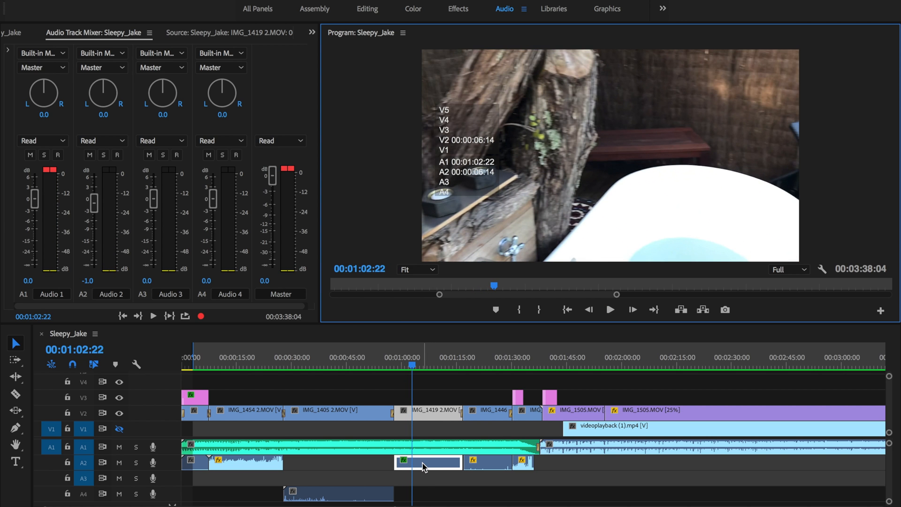
# Step: Adjust the A2 clip's gain by +30 dB so it reads 20 dB, then start playback
pyautogui.rightClick(425, 463)
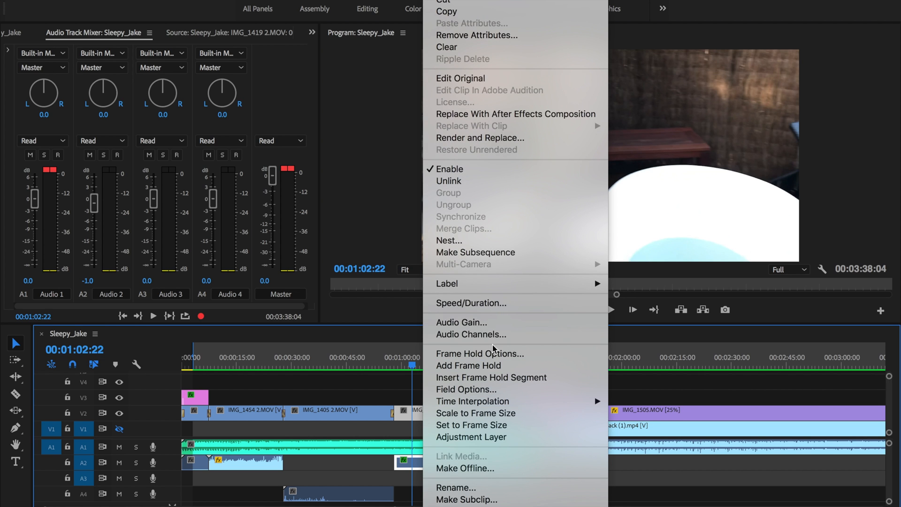
pyautogui.moveTo(527, 322)
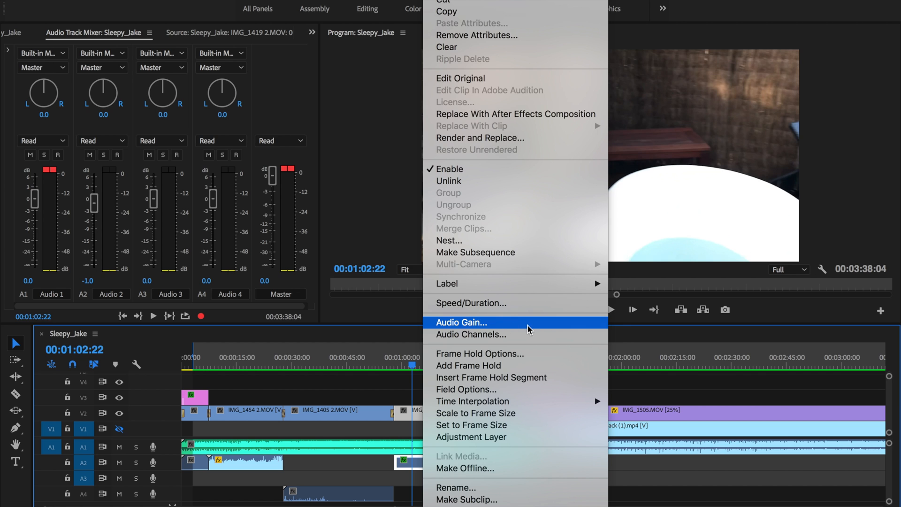
pyautogui.click(462, 322)
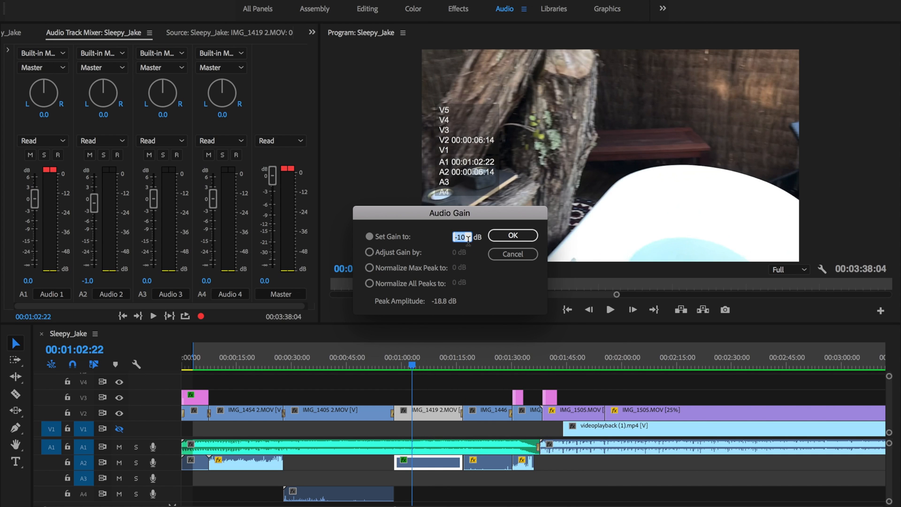
pyautogui.moveTo(419, 257)
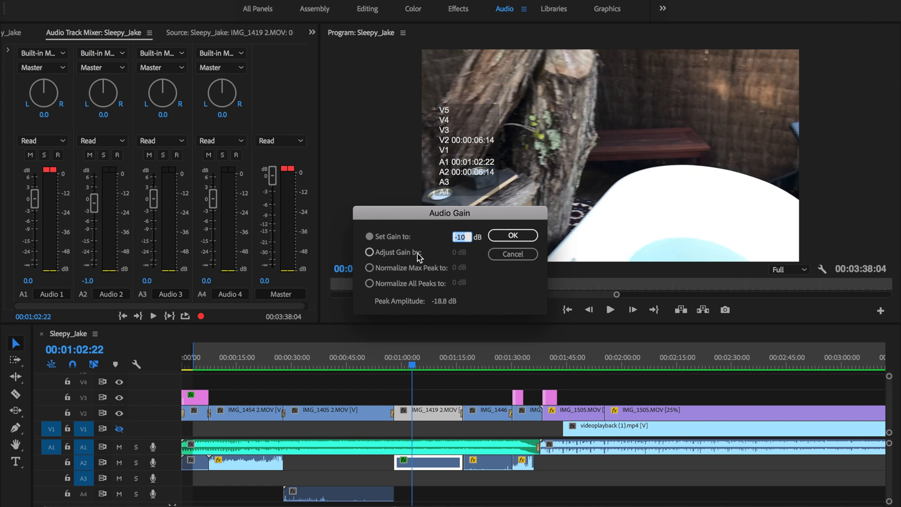
pyautogui.click(369, 251)
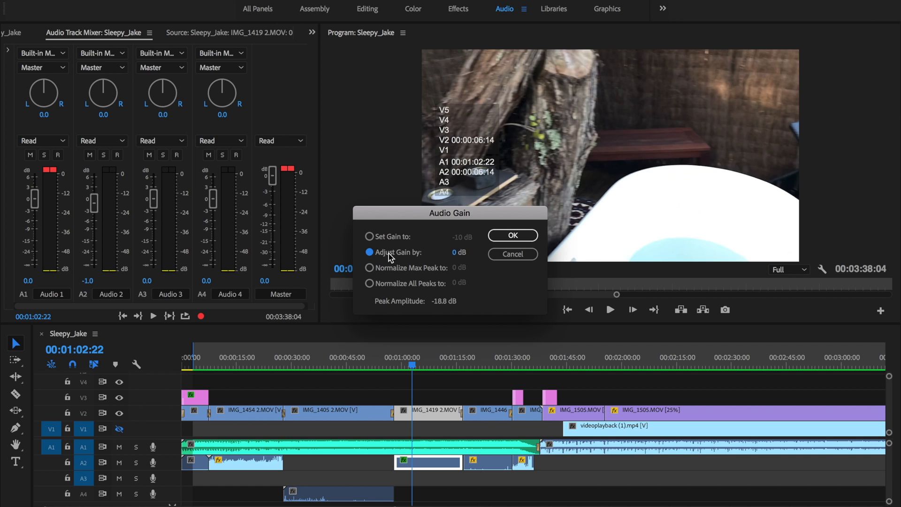
pyautogui.click(459, 252)
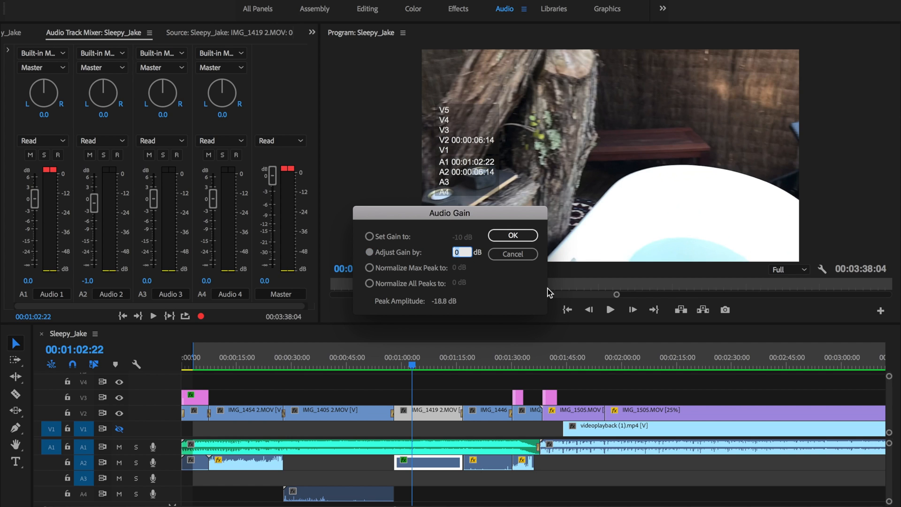
pyautogui.write('30')
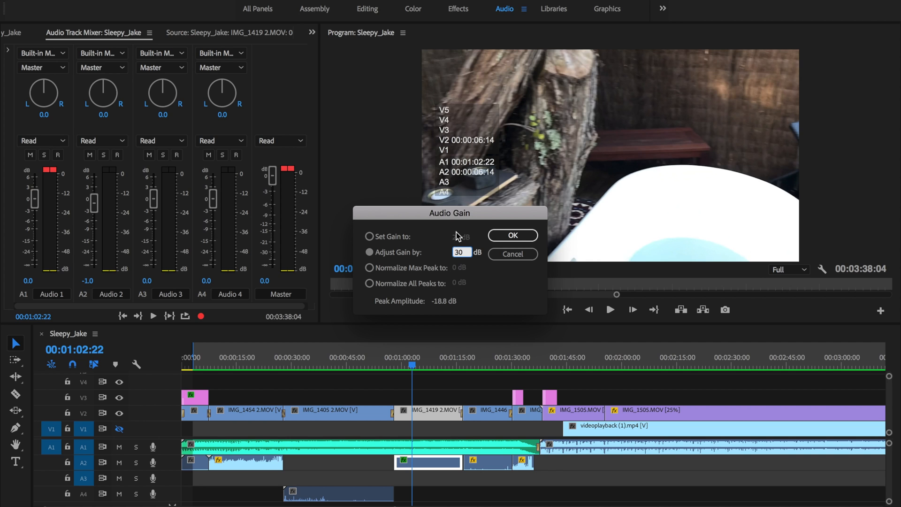
pyautogui.click(369, 237)
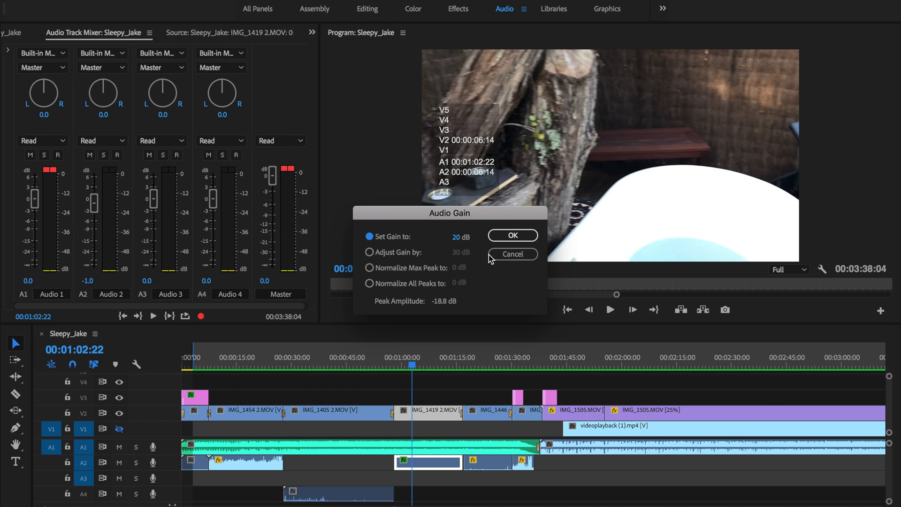
pyautogui.moveTo(464, 246)
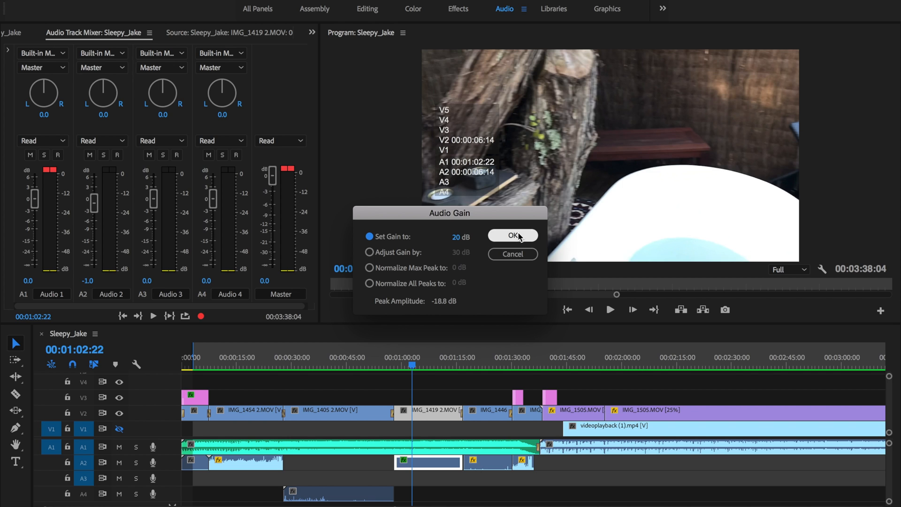
pyautogui.click(511, 236)
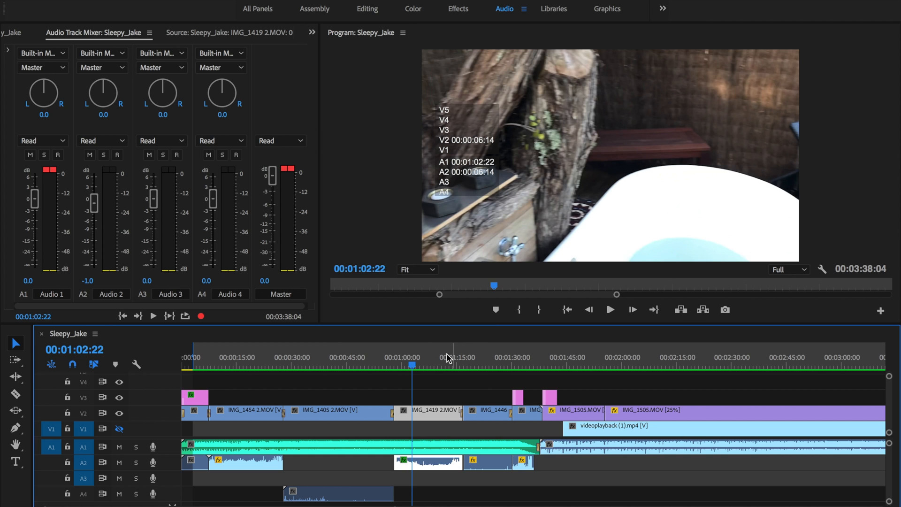
pyautogui.click(610, 309)
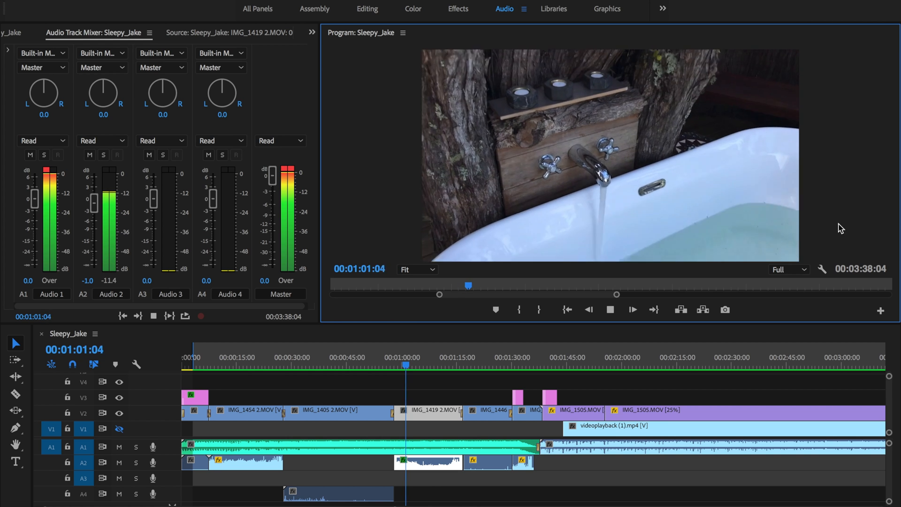
# Step: Play and stop the tap clip to check the Audio 2 meter, then select Sleepy_Jake.mp3 on A1
pyautogui.click(631, 309)
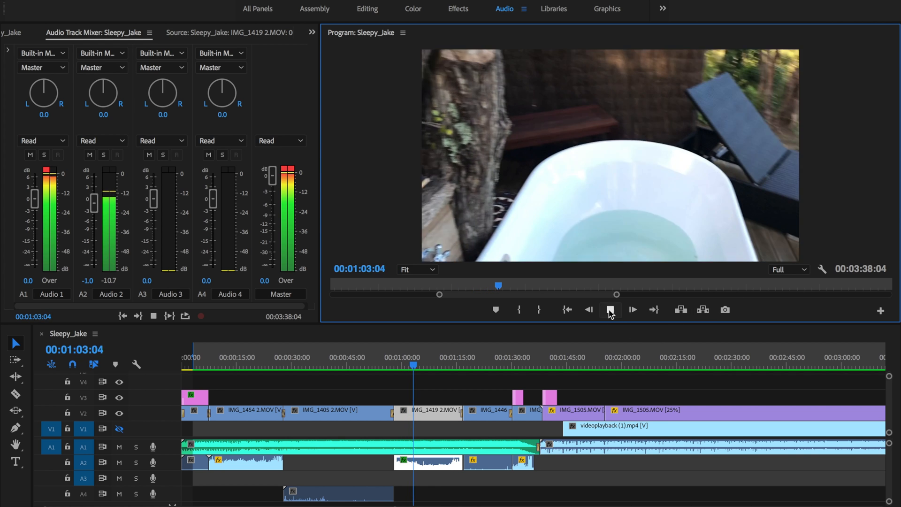
pyautogui.click(610, 308)
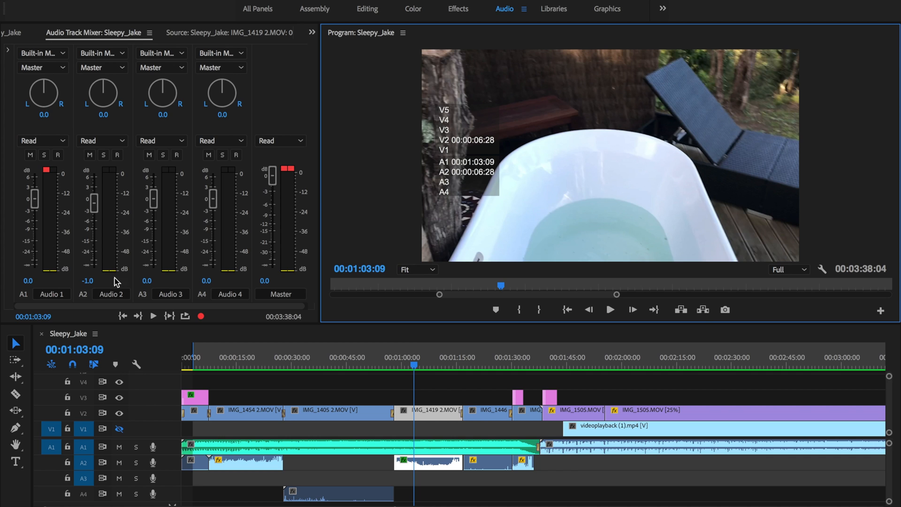
pyautogui.moveTo(148, 226)
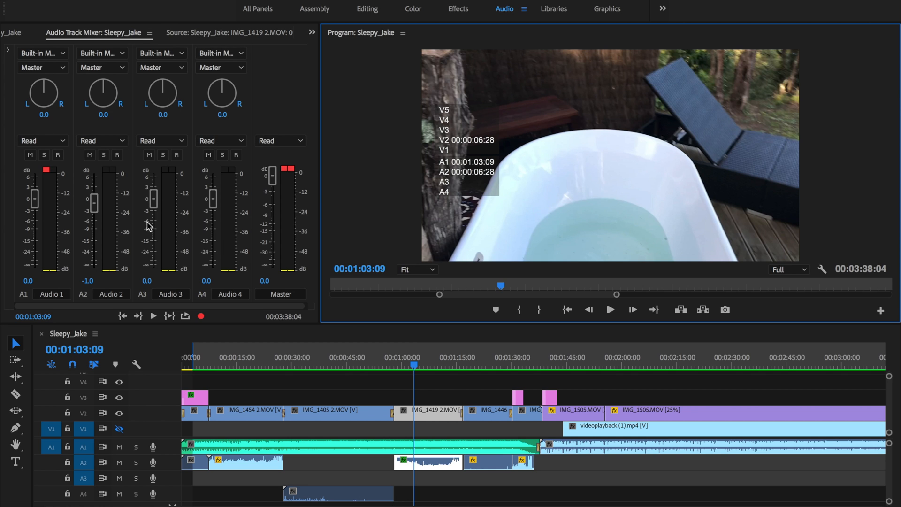
pyautogui.moveTo(143, 122)
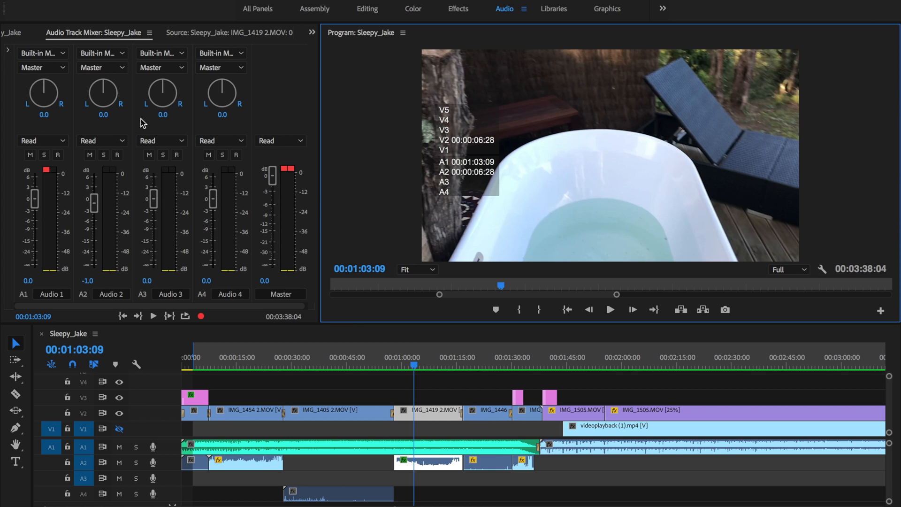
pyautogui.click(425, 461)
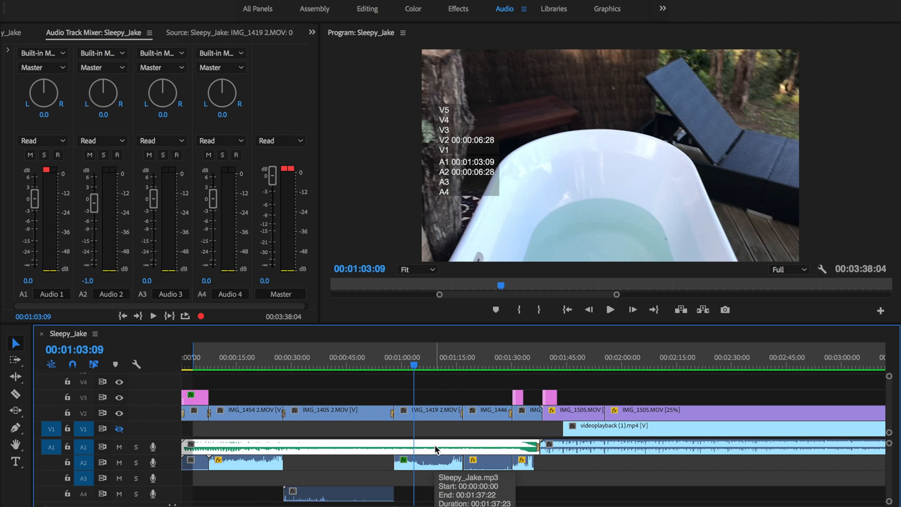
pyautogui.moveTo(293, 455)
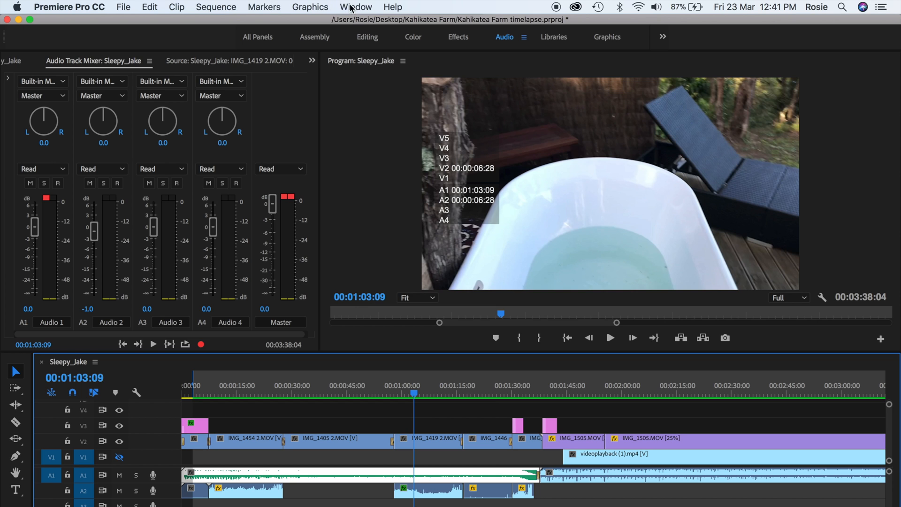
# Step: Show the Window menu's panel list at the Audio Track Mixer entry
pyautogui.click(354, 7)
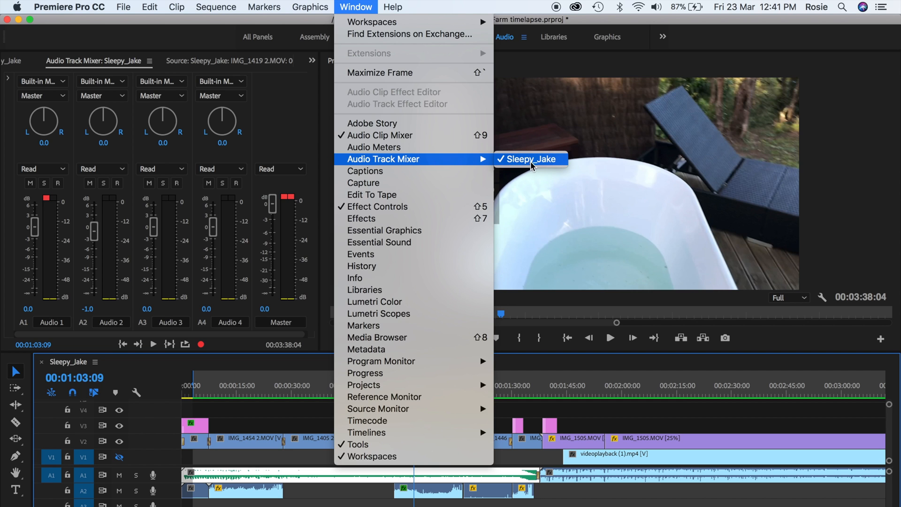
pyautogui.moveTo(542, 165)
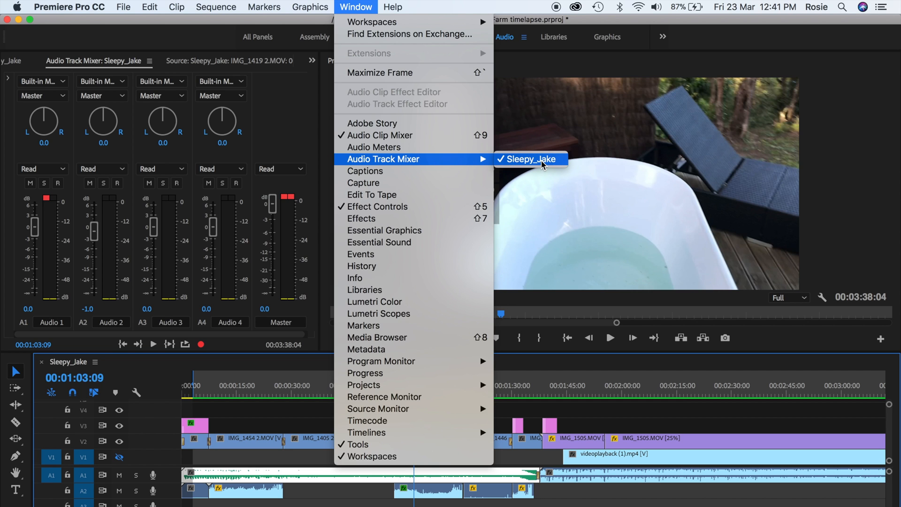
pyautogui.moveTo(514, 169)
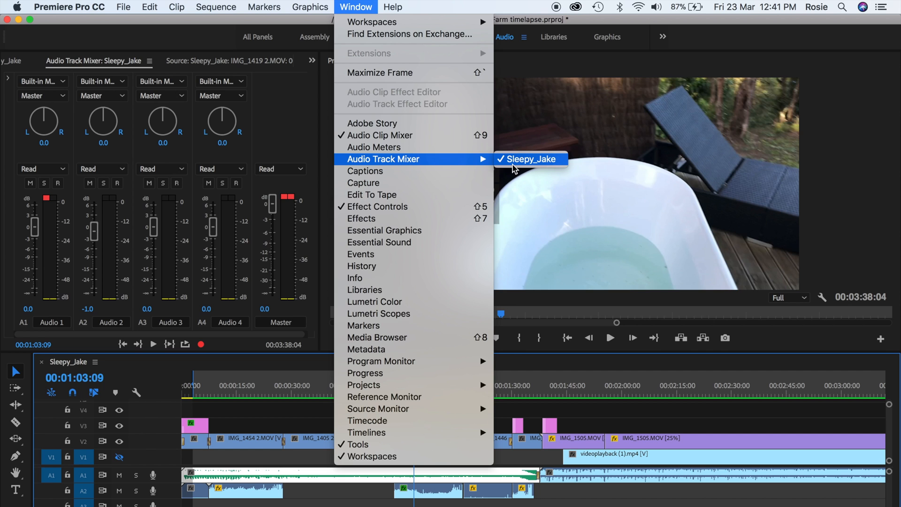
pyautogui.moveTo(510, 168)
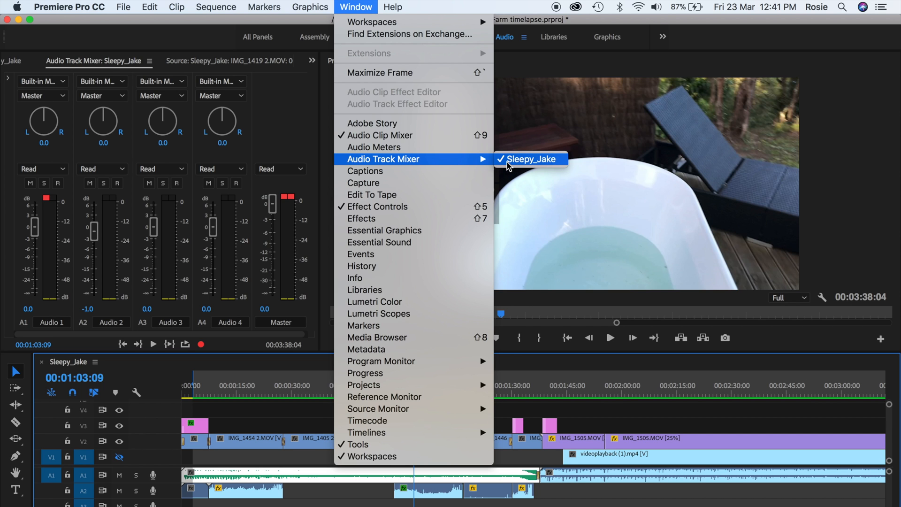
# Step: Bring the Sleepy_Jake Audio Track Mixer panel forward
pyautogui.click(531, 158)
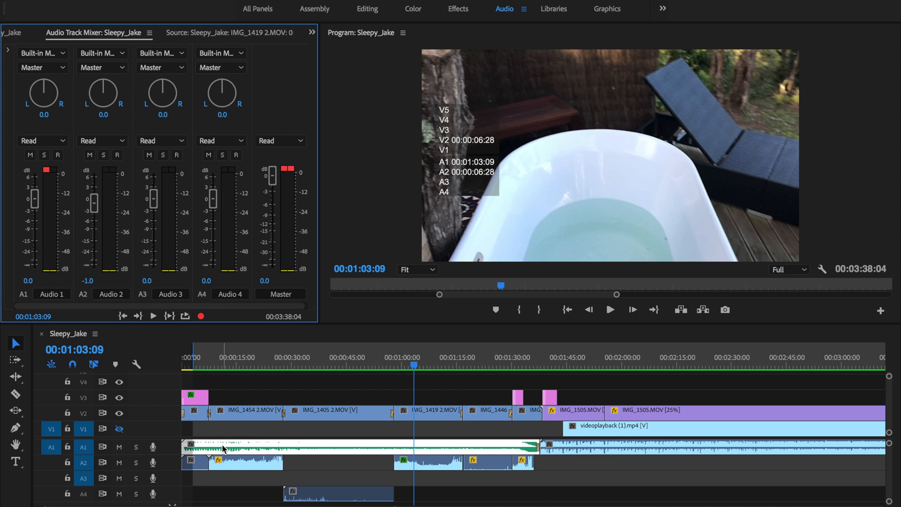
pyautogui.moveTo(68, 290)
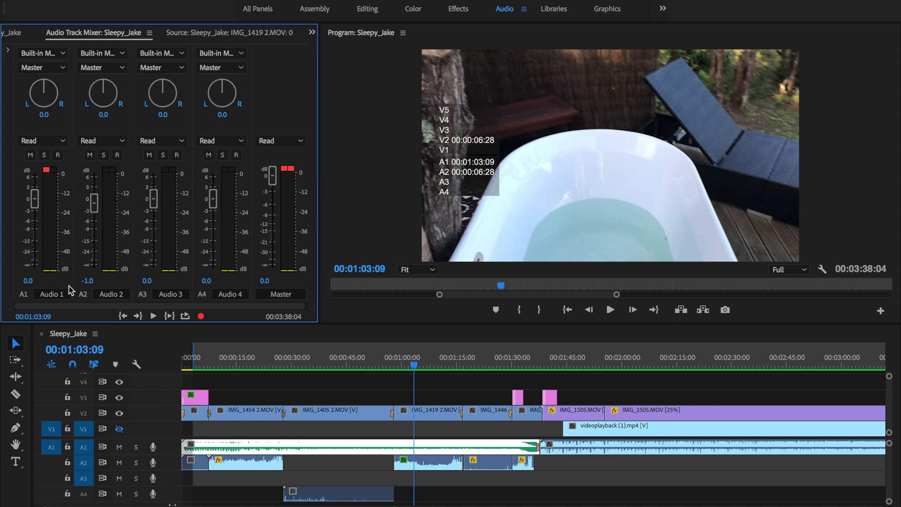
pyautogui.moveTo(166, 392)
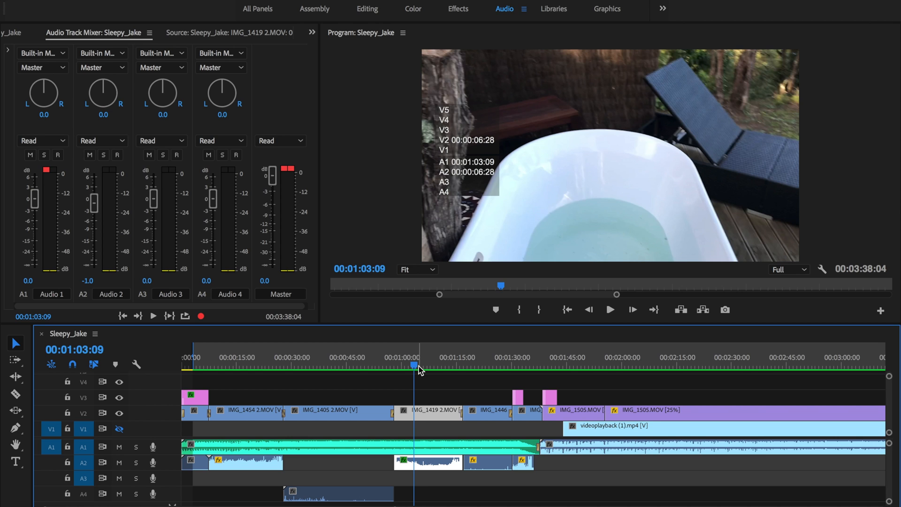
pyautogui.moveTo(116, 288)
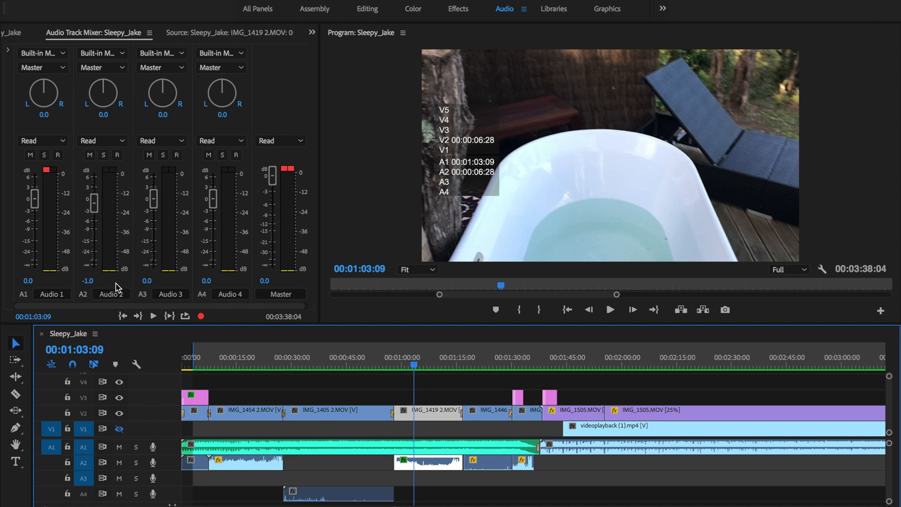
pyautogui.moveTo(445, 363)
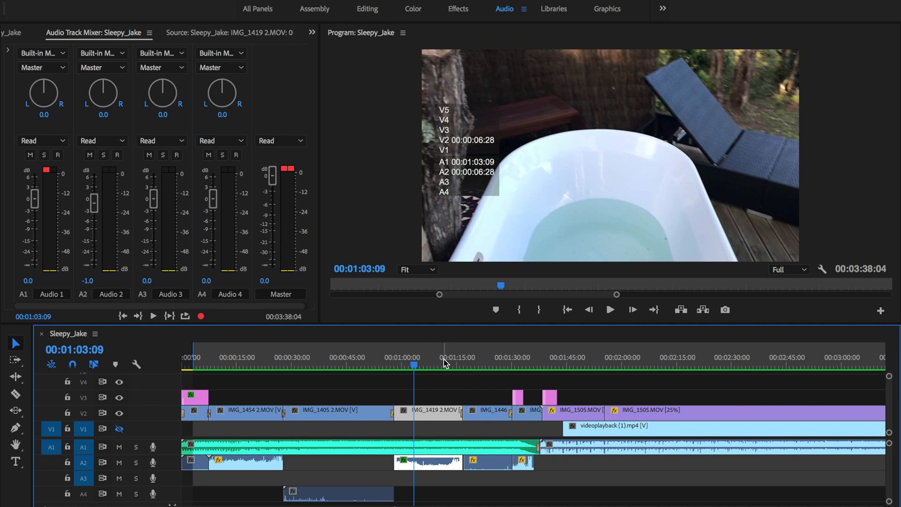
pyautogui.moveTo(66, 189)
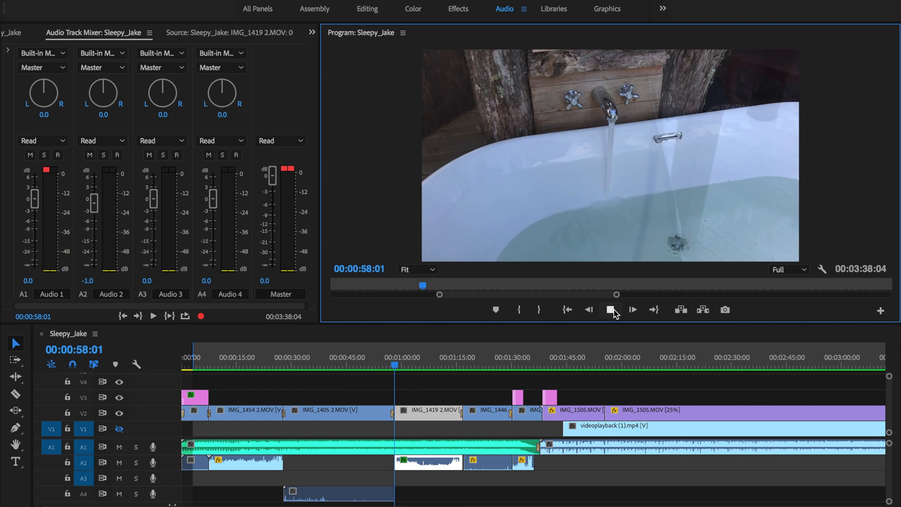
# Step: Play from before the tap clip, then from the fire-pit shot at 01:21:06, watching the A2 meter, and stop
pyautogui.click(610, 310)
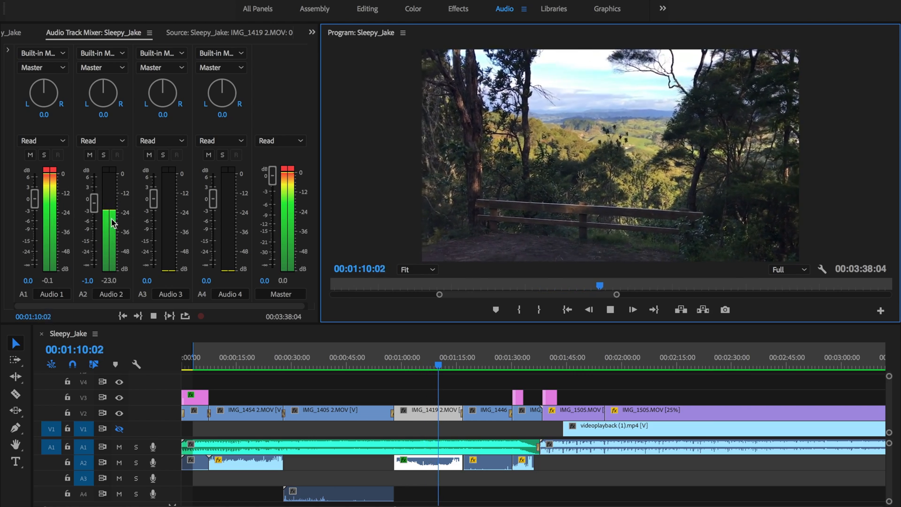
pyautogui.click(610, 308)
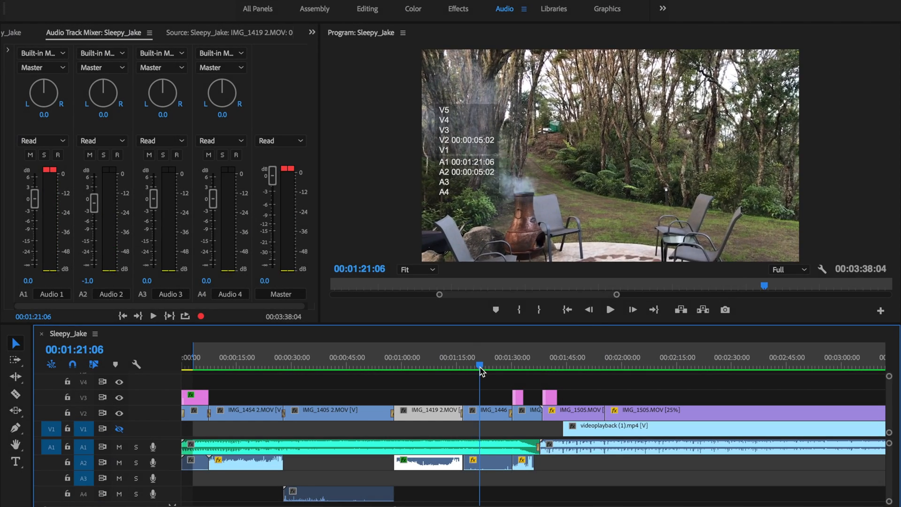
pyautogui.moveTo(170, 270)
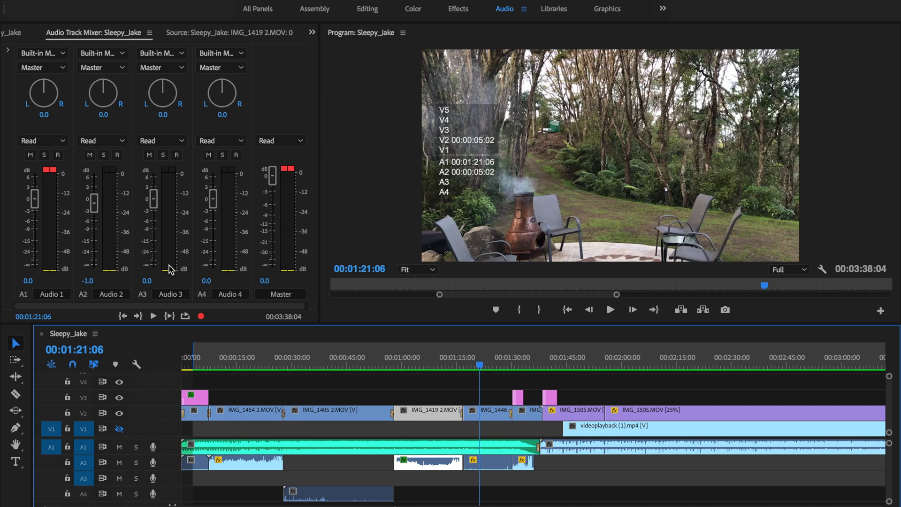
pyautogui.moveTo(114, 265)
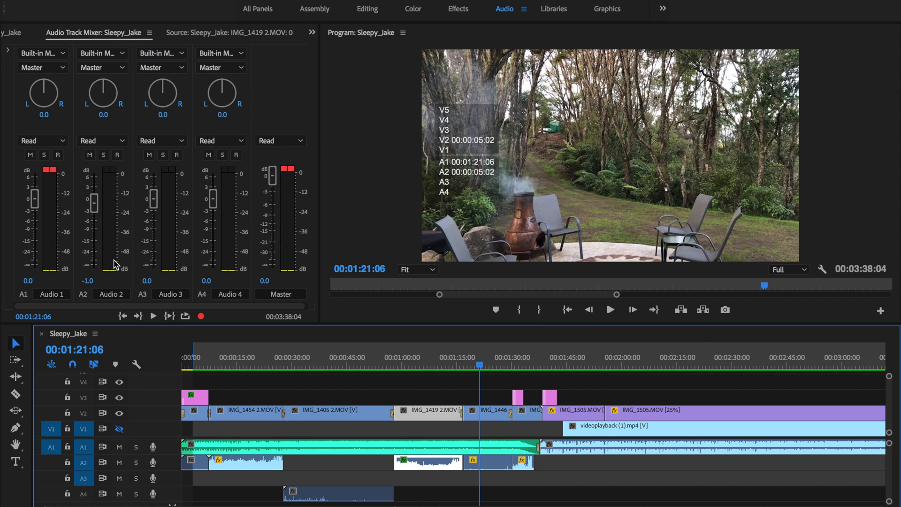
pyautogui.moveTo(116, 297)
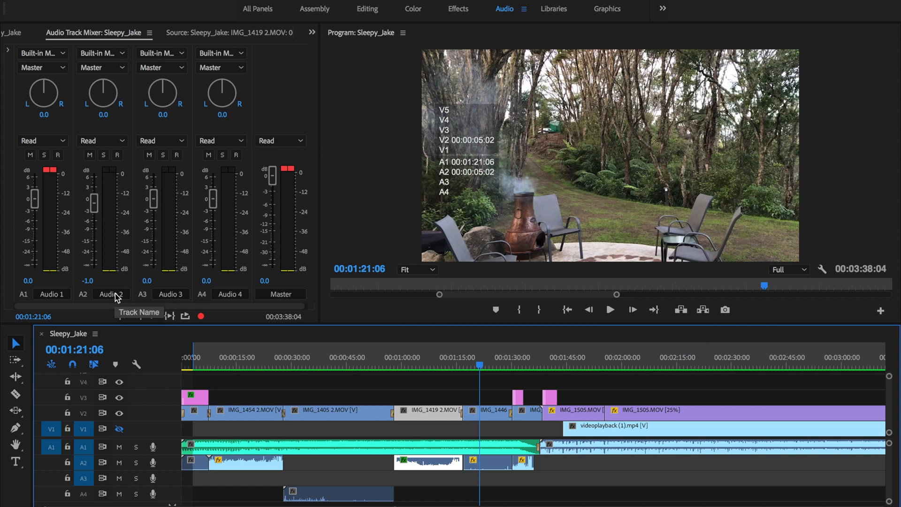
pyautogui.moveTo(112, 261)
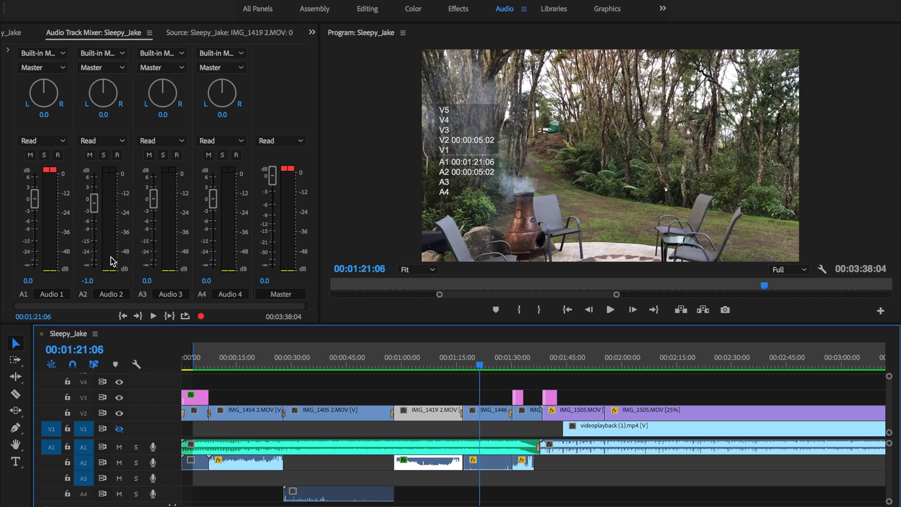
pyautogui.moveTo(610, 310)
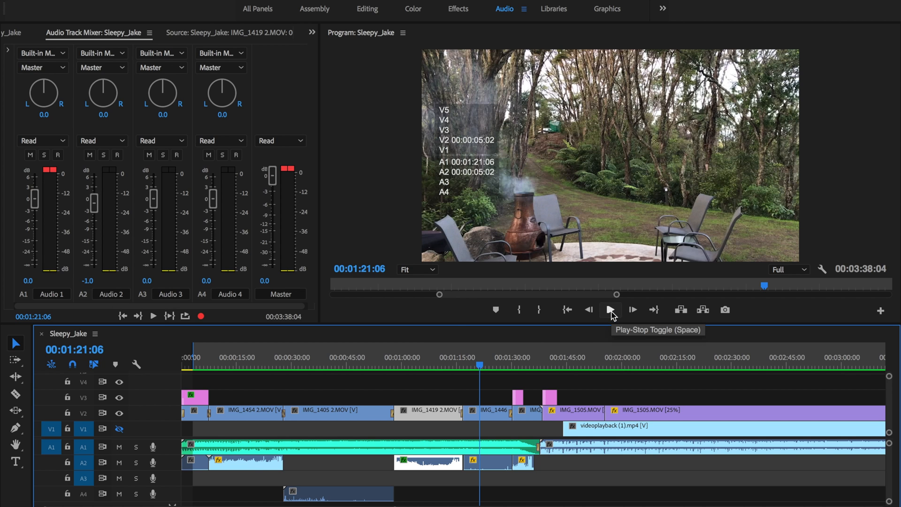
pyautogui.click(610, 309)
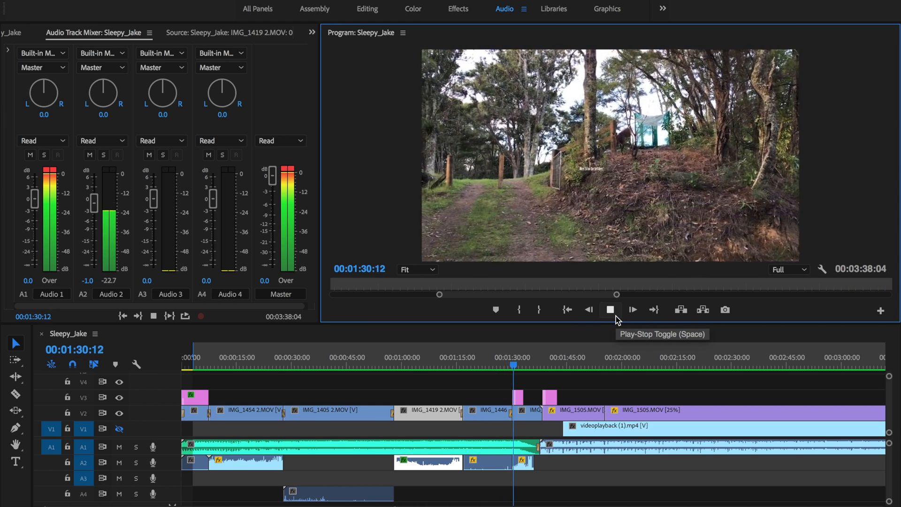
pyautogui.click(610, 309)
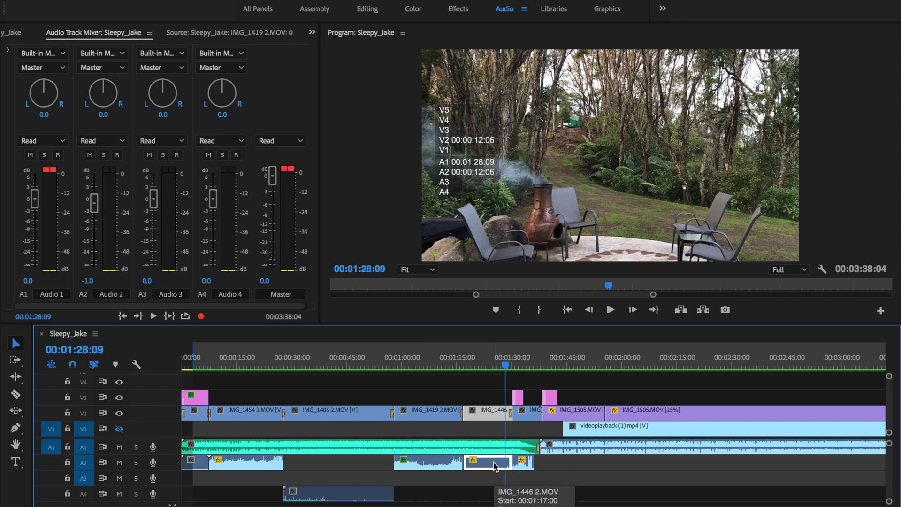
pyautogui.rightClick(496, 462)
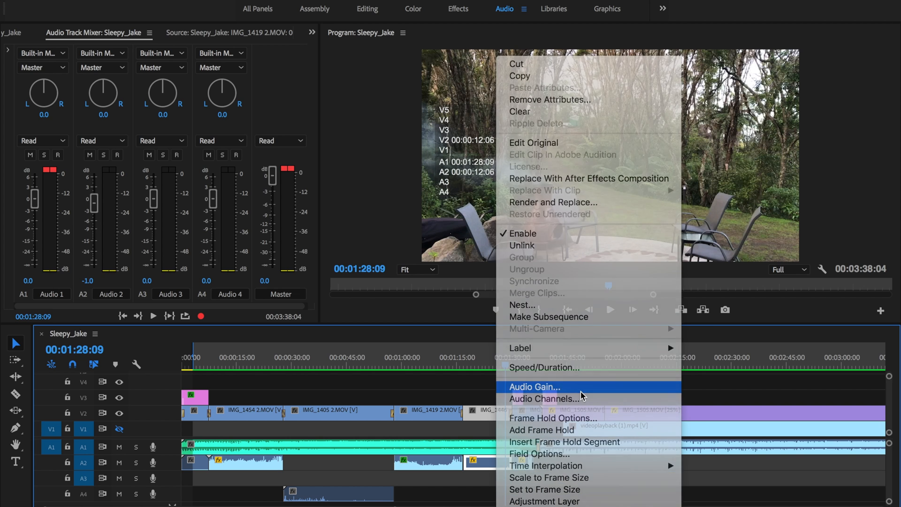
pyautogui.click(534, 386)
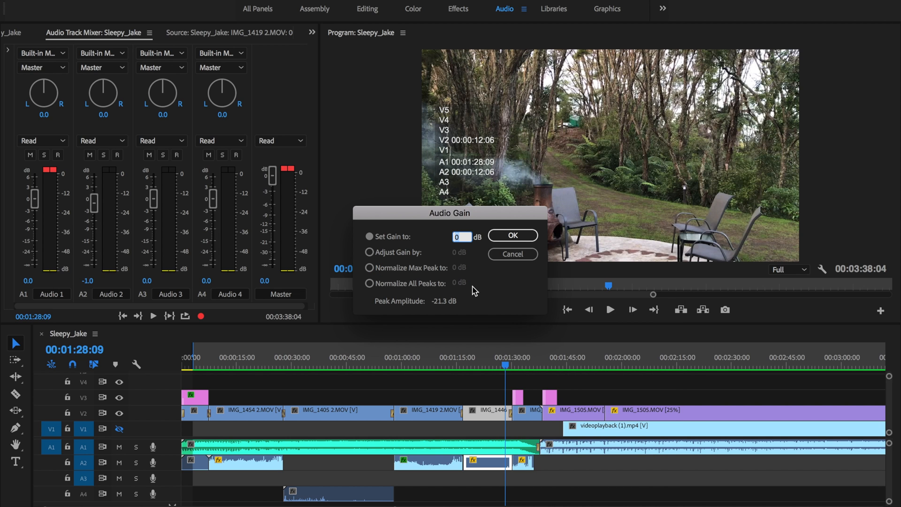
pyautogui.moveTo(478, 243)
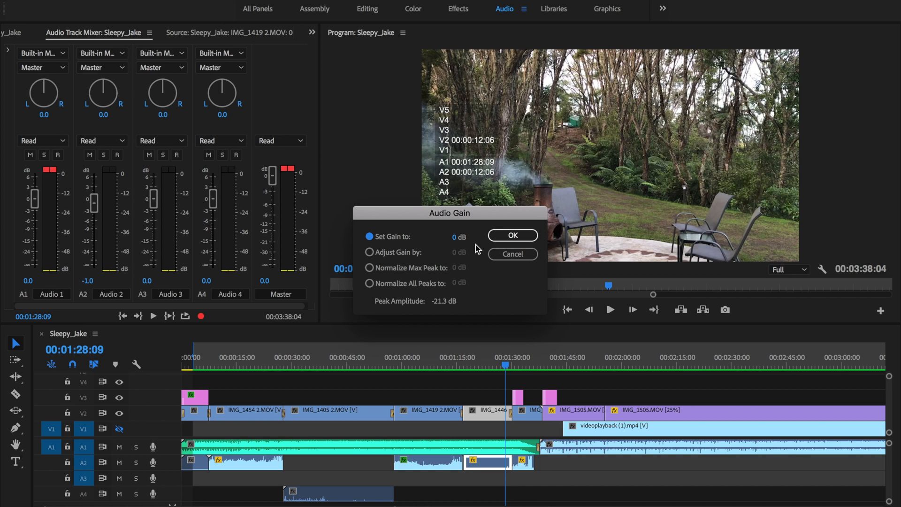
pyautogui.click(511, 234)
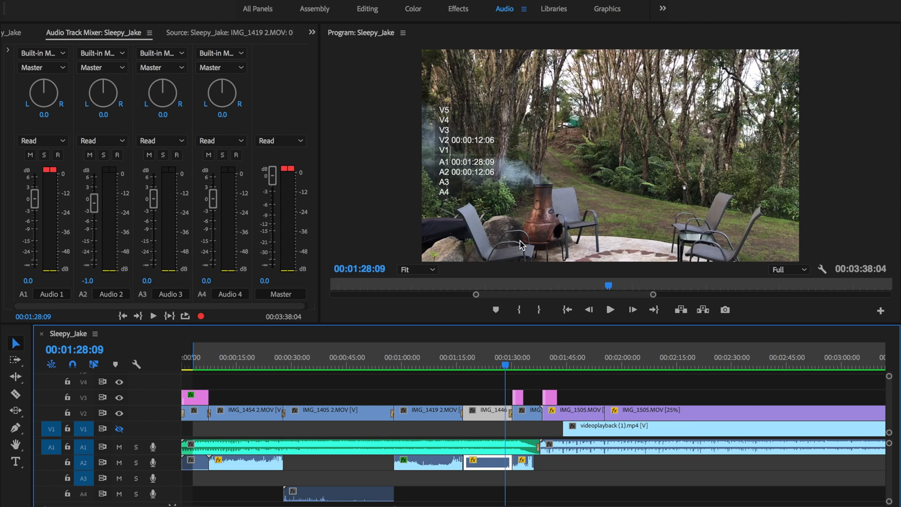